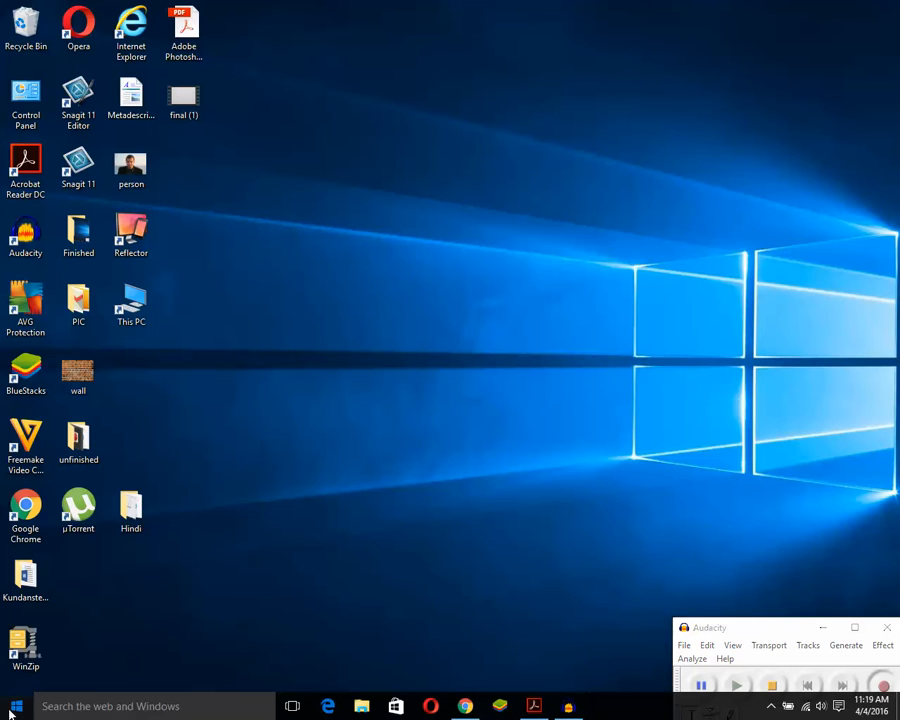
# Open the Windows 10 Start menu from the taskbar Start button.
pyautogui.click(15, 706)
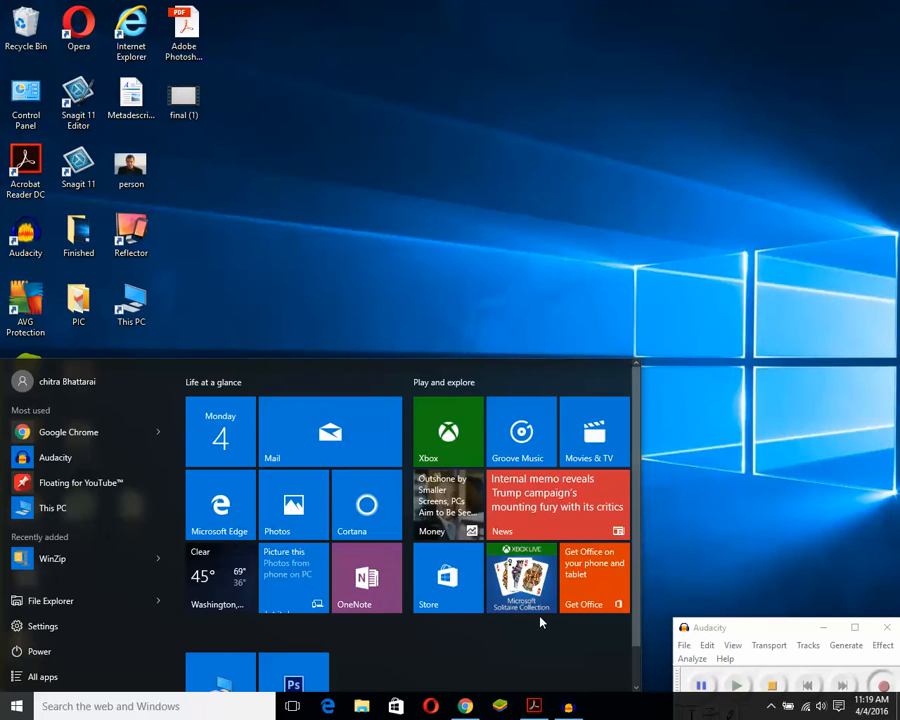
pyautogui.moveTo(432, 647)
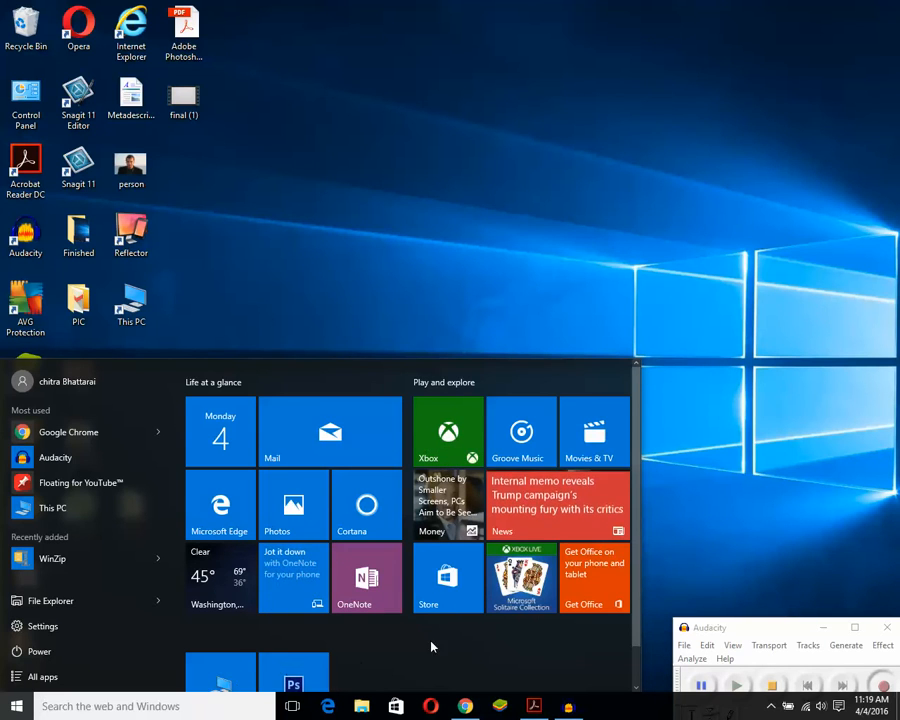
pyautogui.scroll(-3)
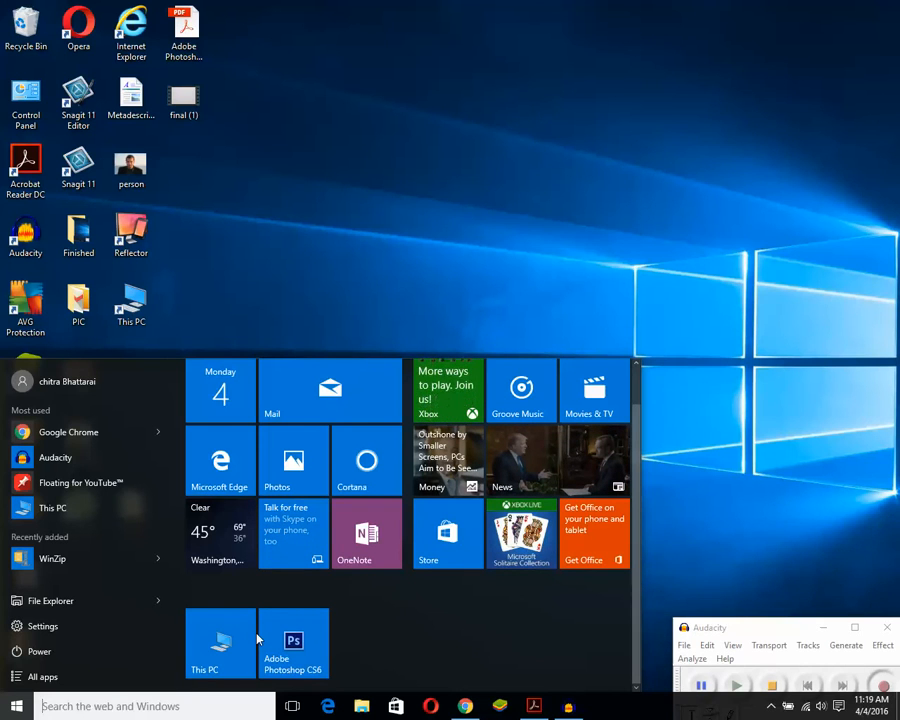
pyautogui.moveTo(200, 670)
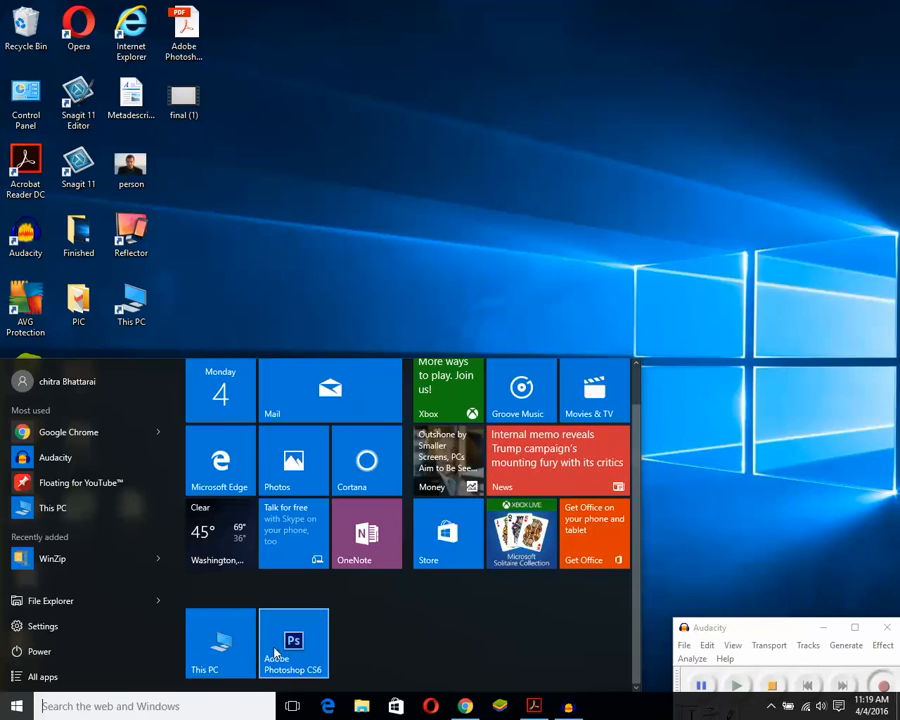
pyautogui.moveTo(220, 643)
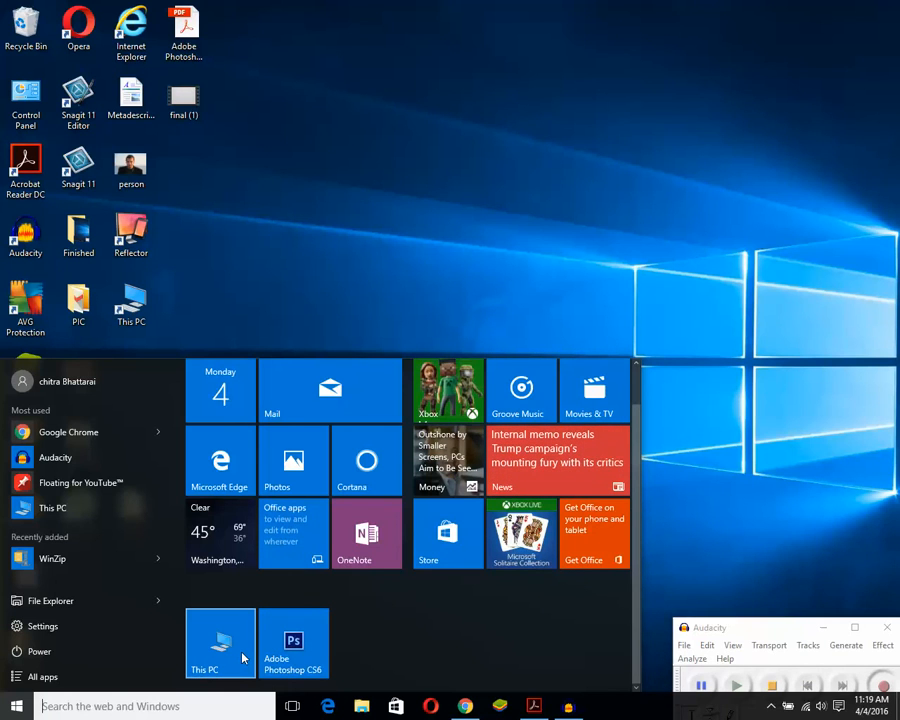
pyautogui.moveTo(293, 657)
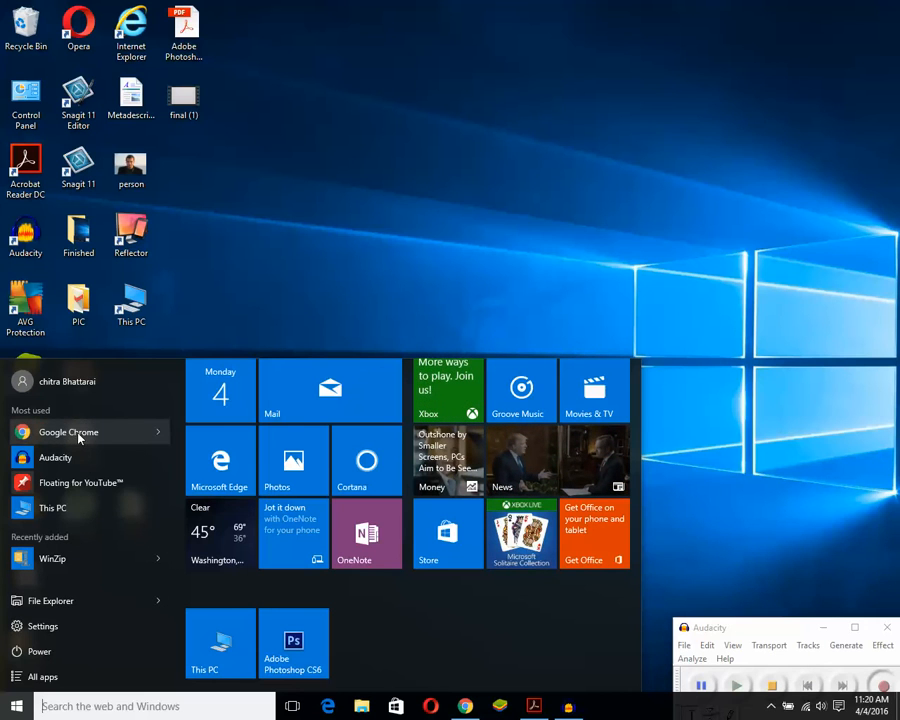
# Pin Google Chrome from Most used to Start, then unpin the Chrome tile.
pyautogui.rightClick(68, 432)
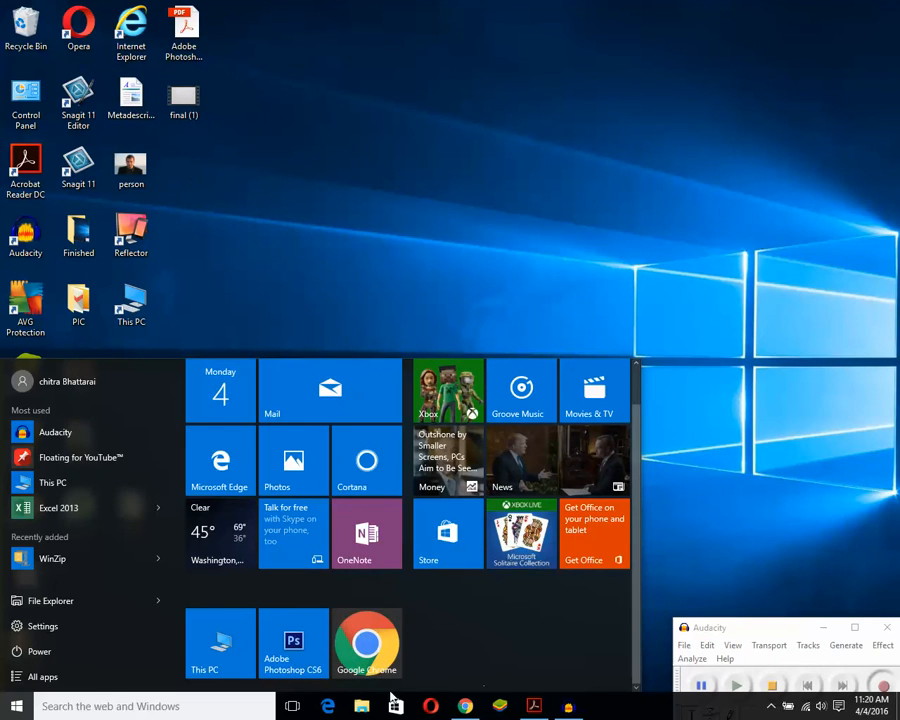
pyautogui.moveTo(367, 643)
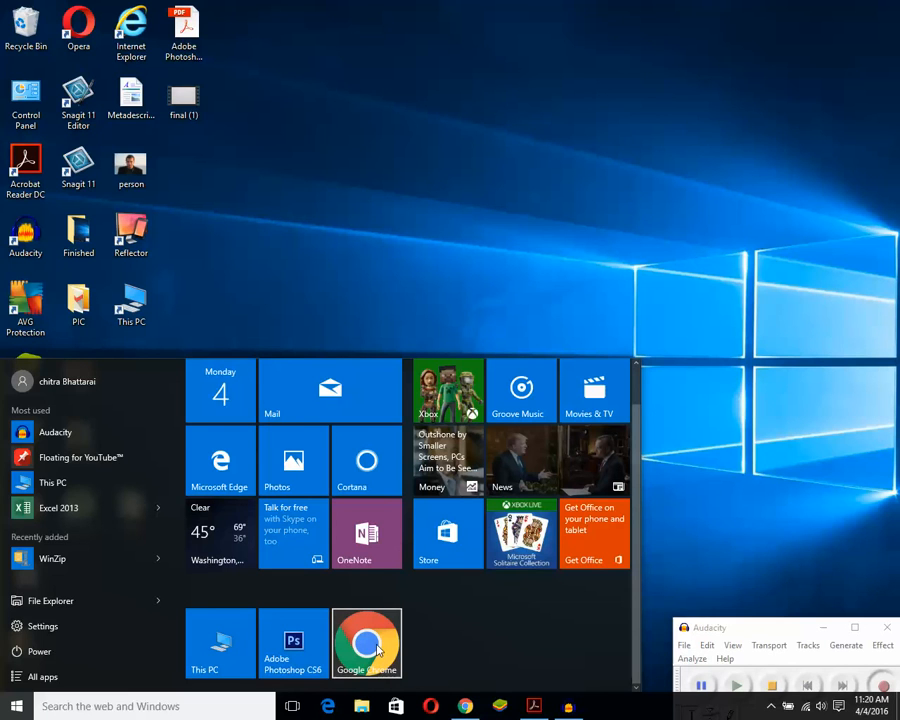
pyautogui.rightClick(366, 642)
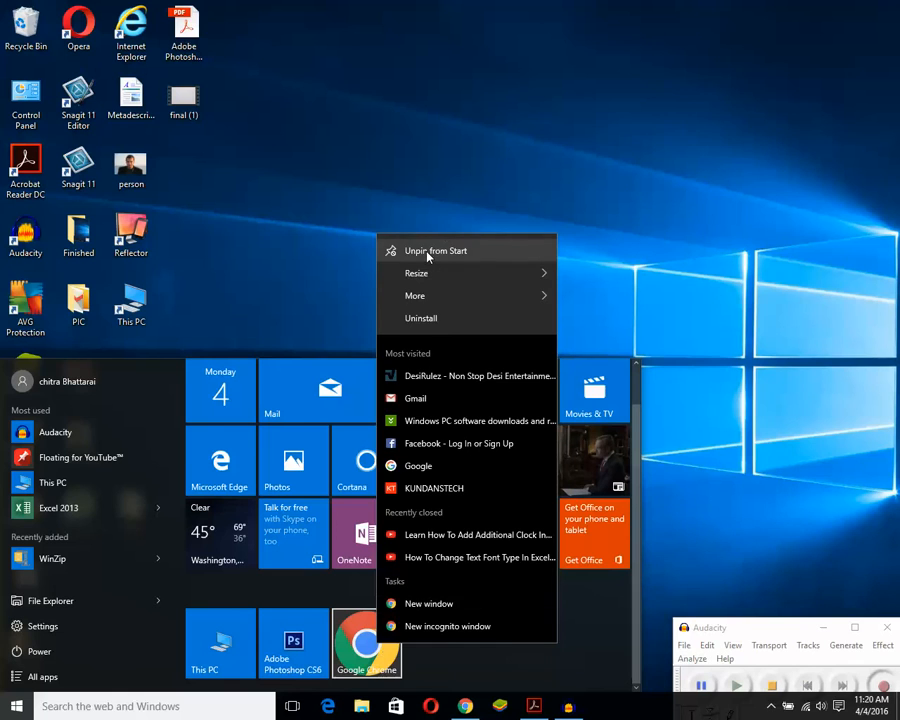
pyautogui.click(435, 250)
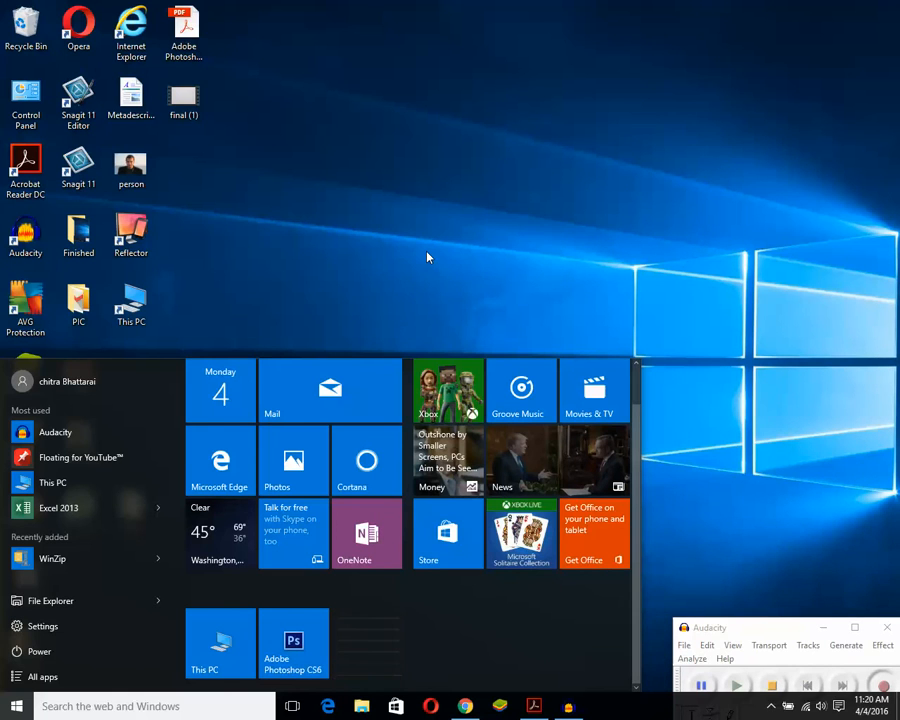